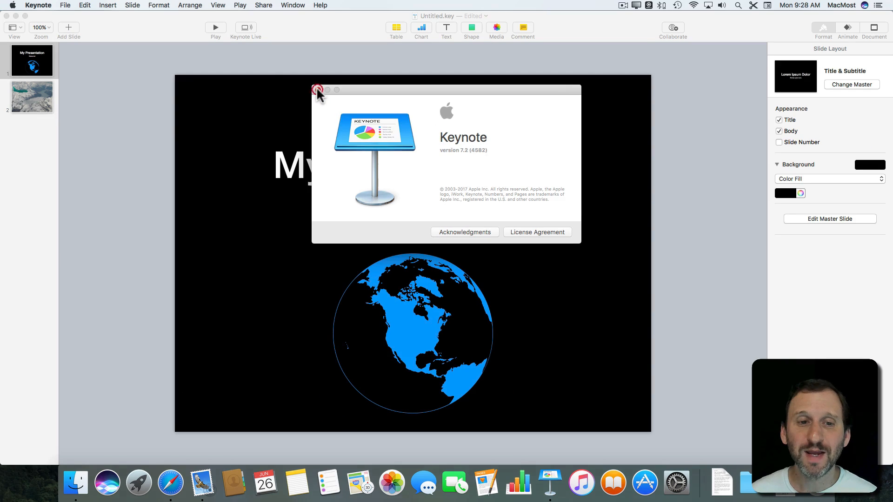
# Dismiss the About Keynote (version 7.2) window to reveal the title slide
pyautogui.click(317, 90)
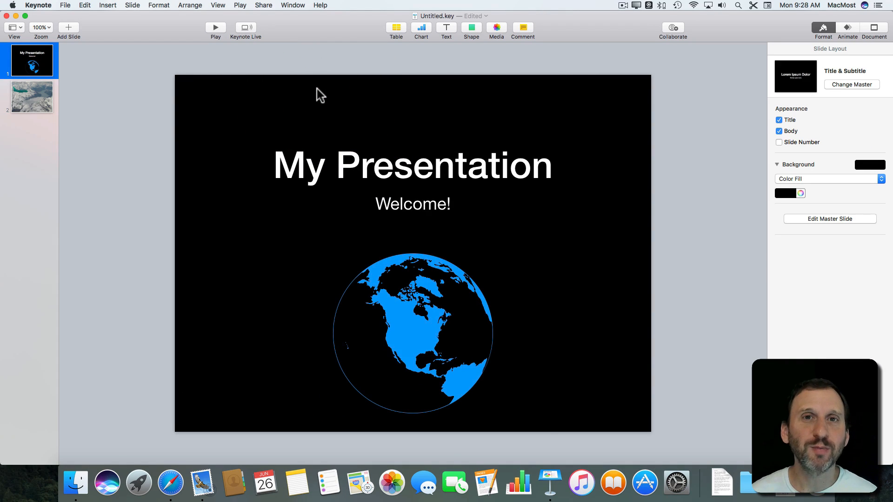
pyautogui.moveTo(244, 63)
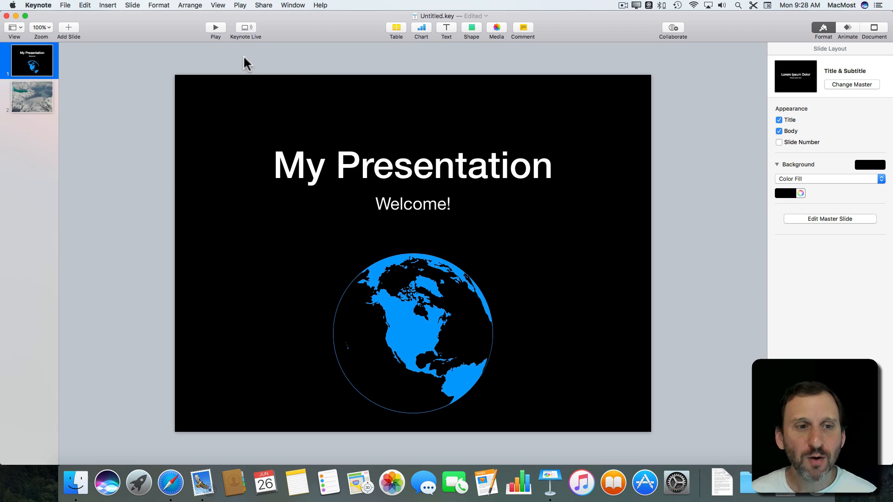
pyautogui.moveTo(179, 82)
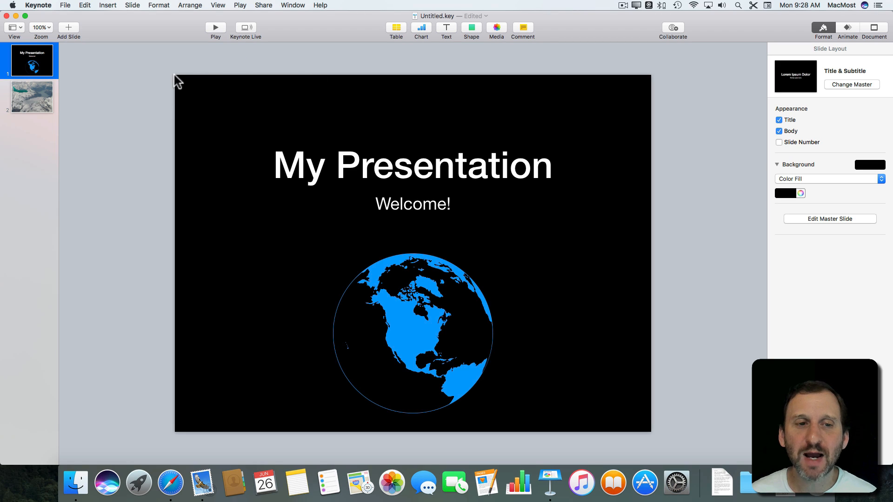
pyautogui.moveTo(672, 438)
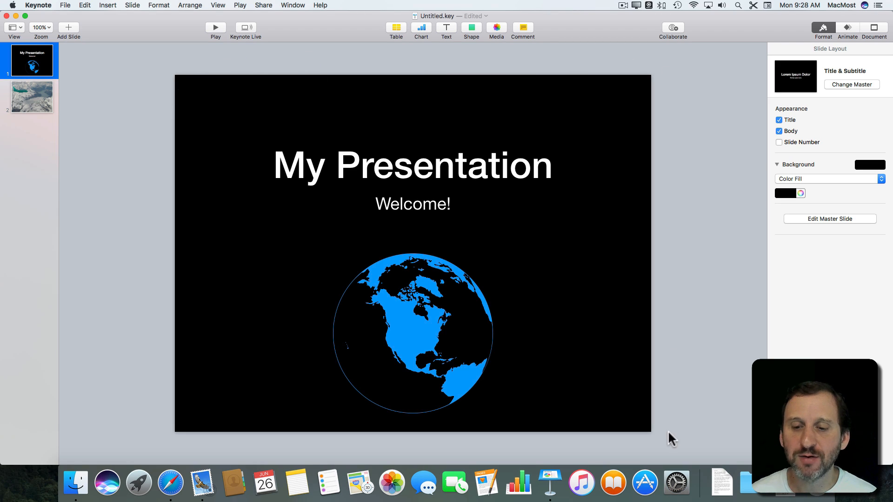
pyautogui.moveTo(653, 188)
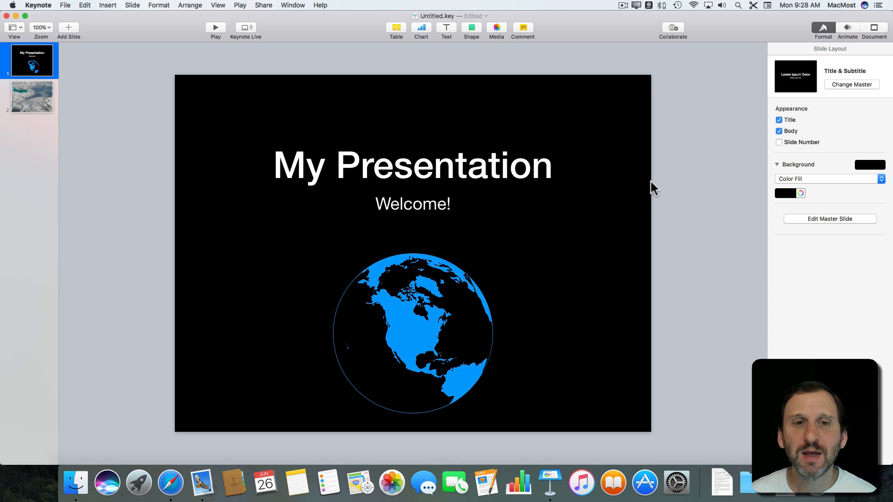
pyautogui.moveTo(102, 25)
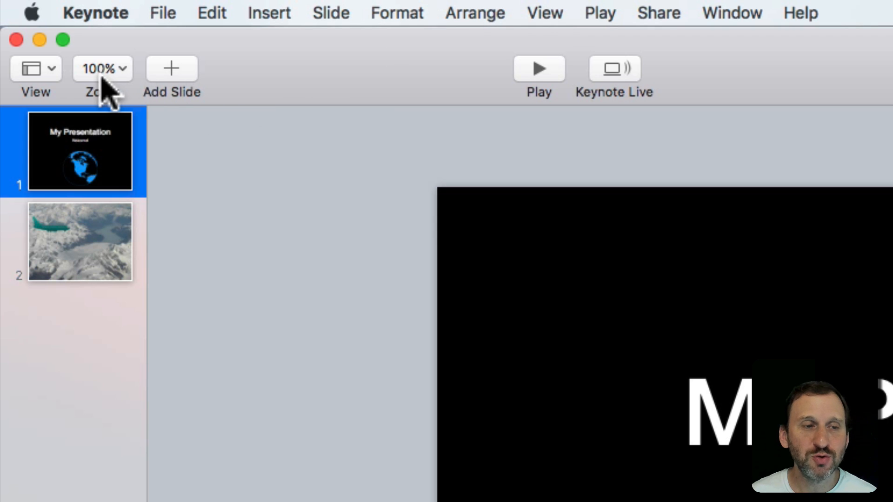
pyautogui.click(103, 68)
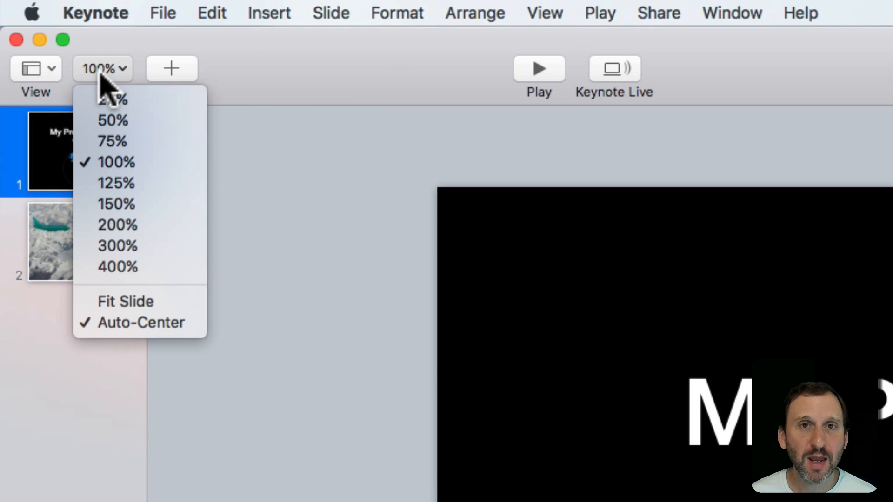
pyautogui.moveTo(125, 301)
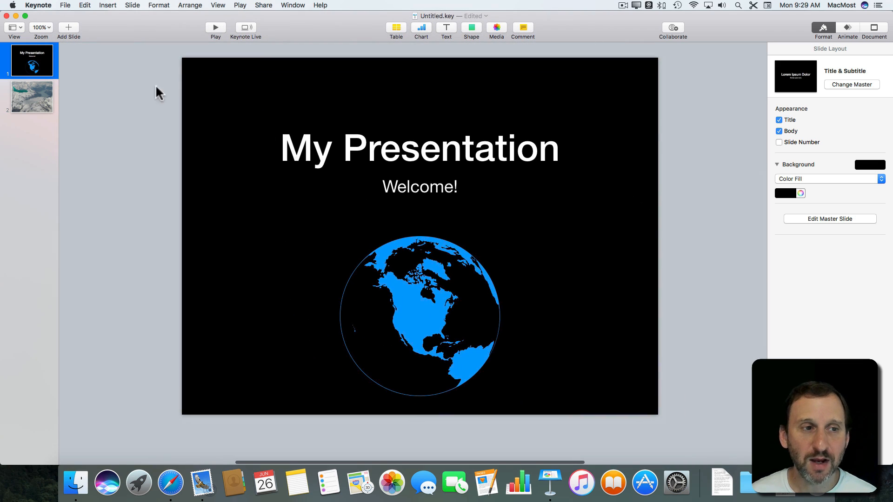
# Set the canvas zoom to 75% to leave empty space around the slide
pyautogui.click(40, 27)
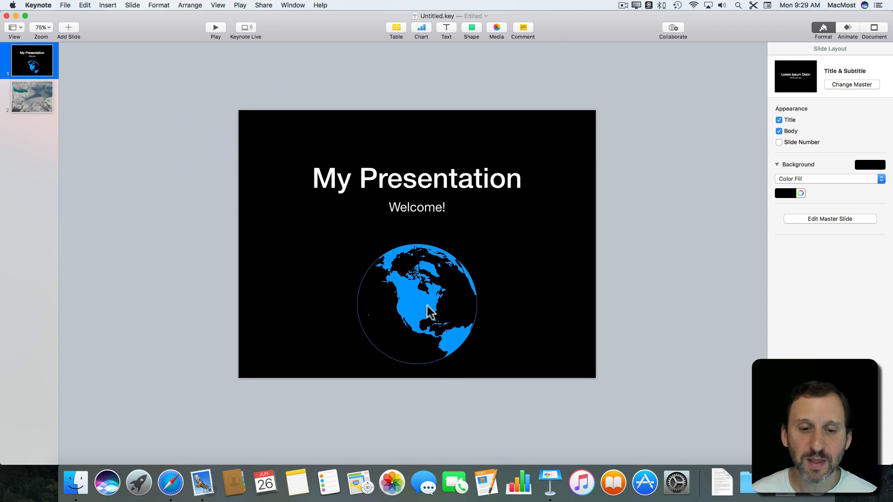
pyautogui.moveTo(190, 250)
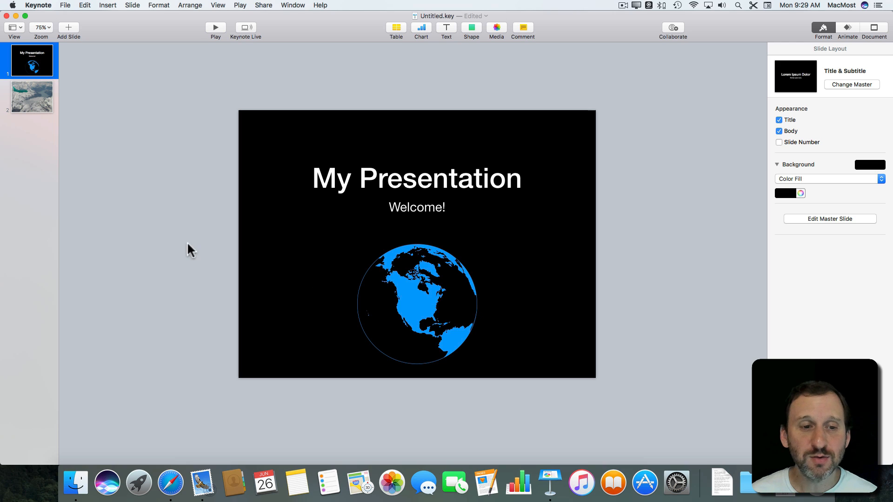
pyautogui.moveTo(409, 285)
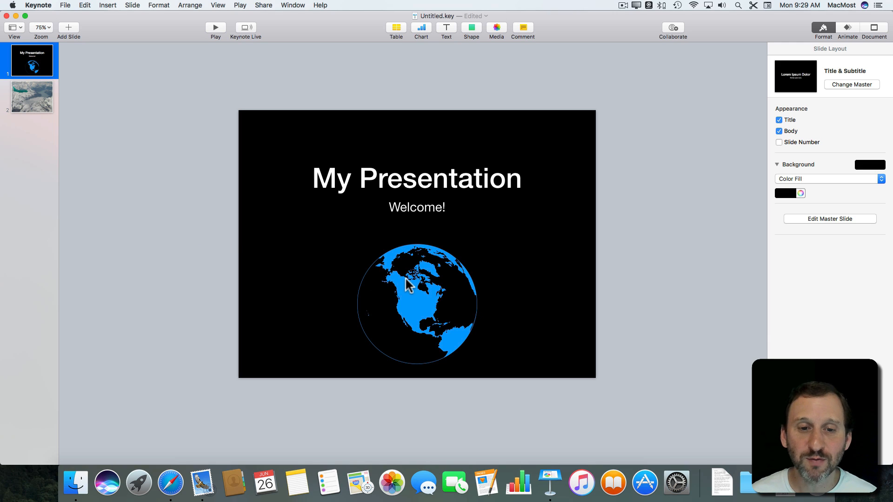
pyautogui.moveTo(397, 197)
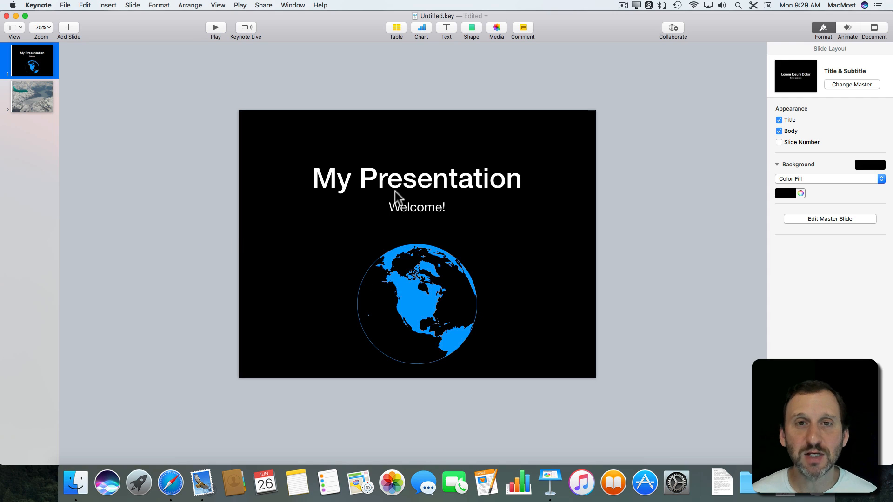
# Park the blue globe off the title slide to the left, beyond the canvas edge
pyautogui.click(417, 305)
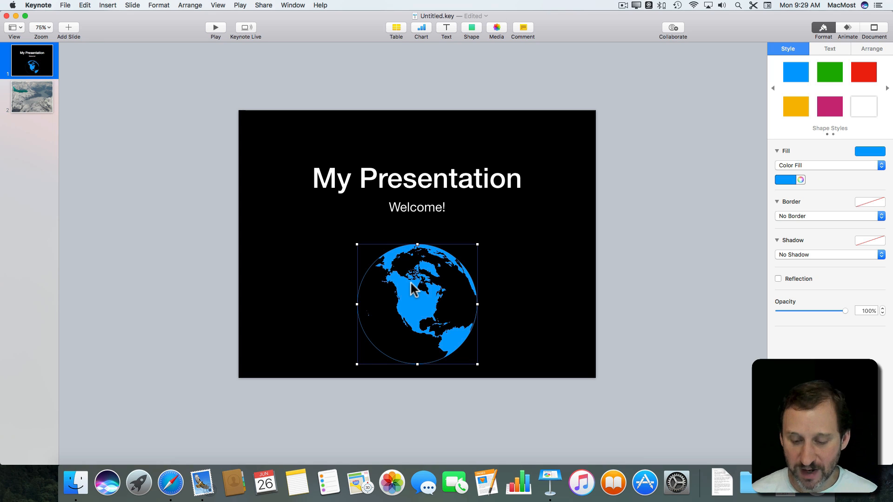
pyautogui.press('Delete')
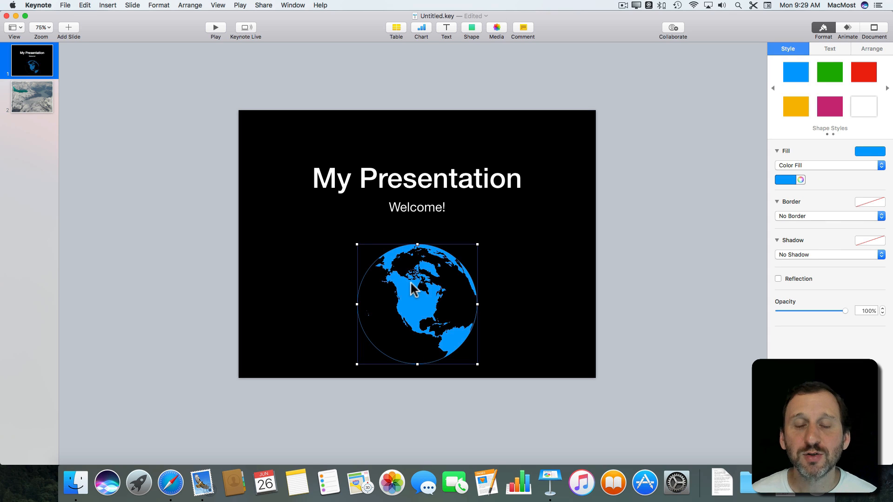
pyautogui.moveTo(417, 306); pyautogui.dragTo(145, 212)
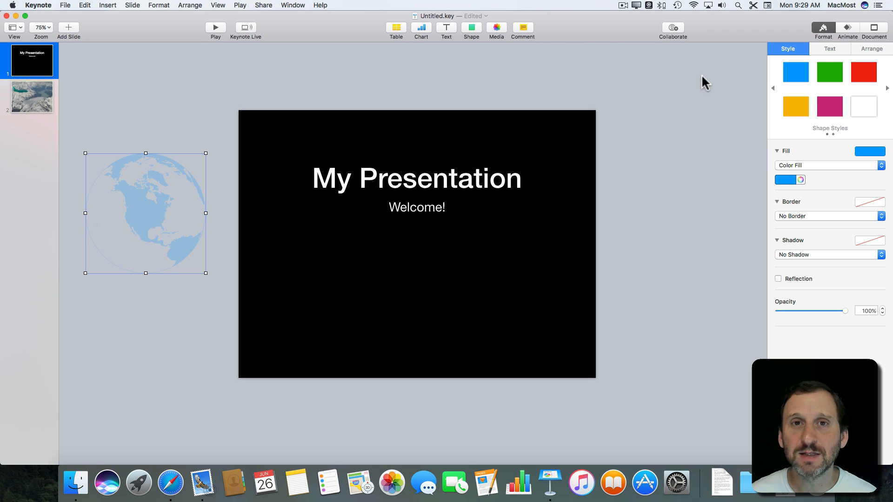
pyautogui.moveTo(629, 385)
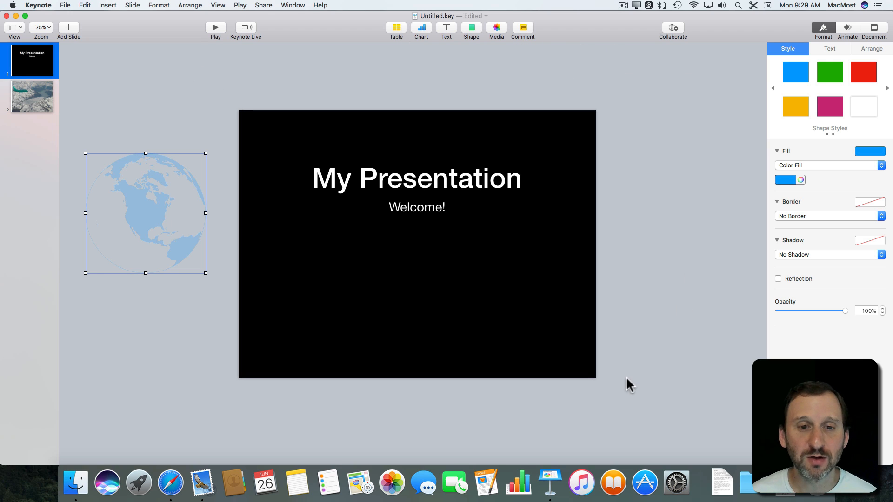
pyautogui.moveTo(155, 158)
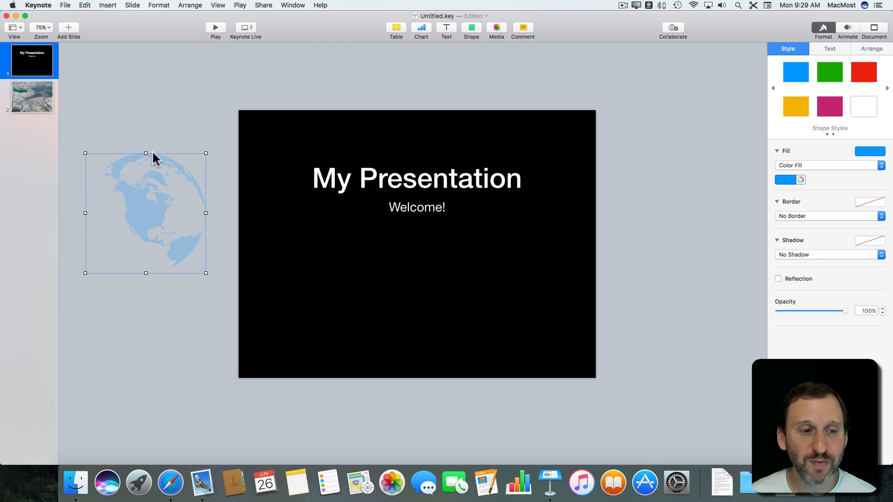
pyautogui.moveTo(332, 151)
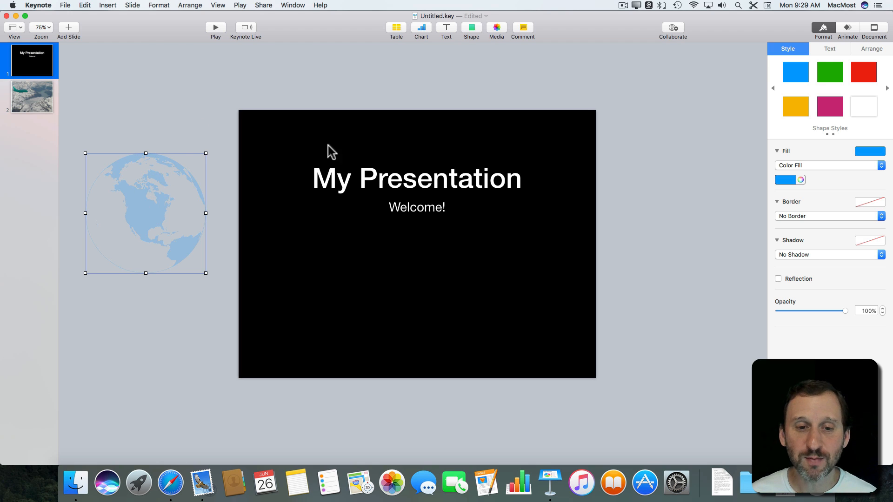
pyautogui.moveTo(418, 156)
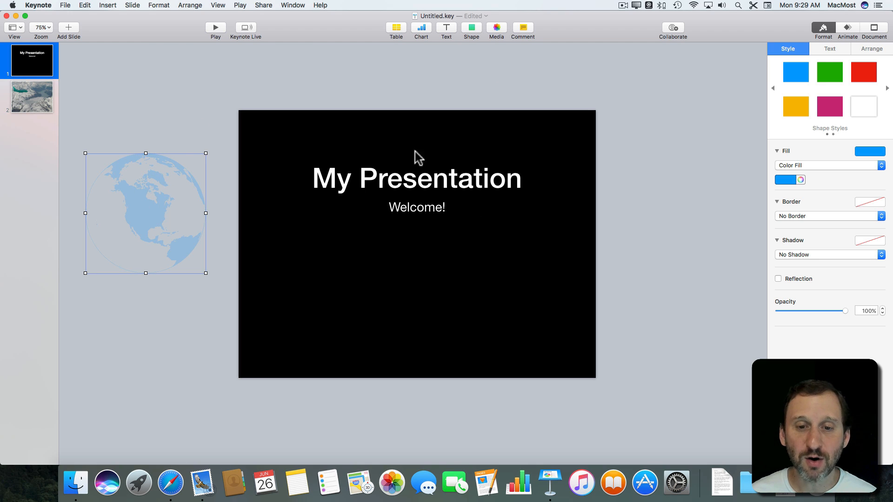
pyautogui.moveTo(149, 193)
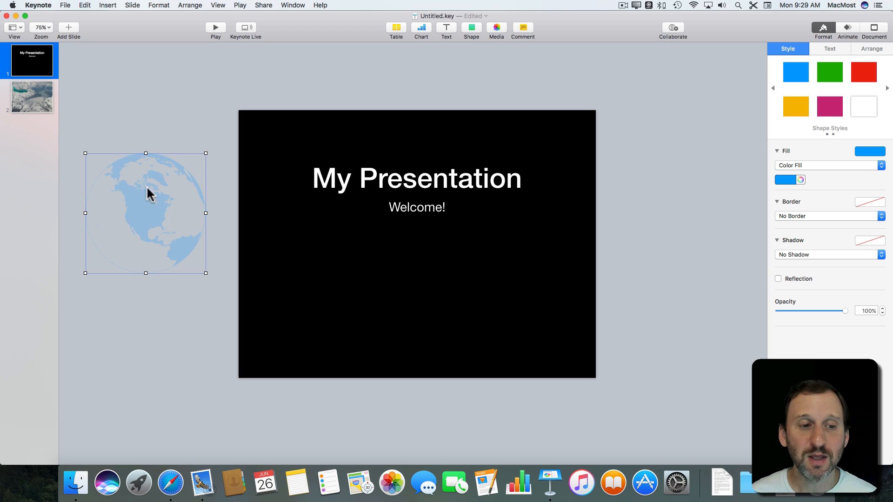
pyautogui.moveTo(157, 203)
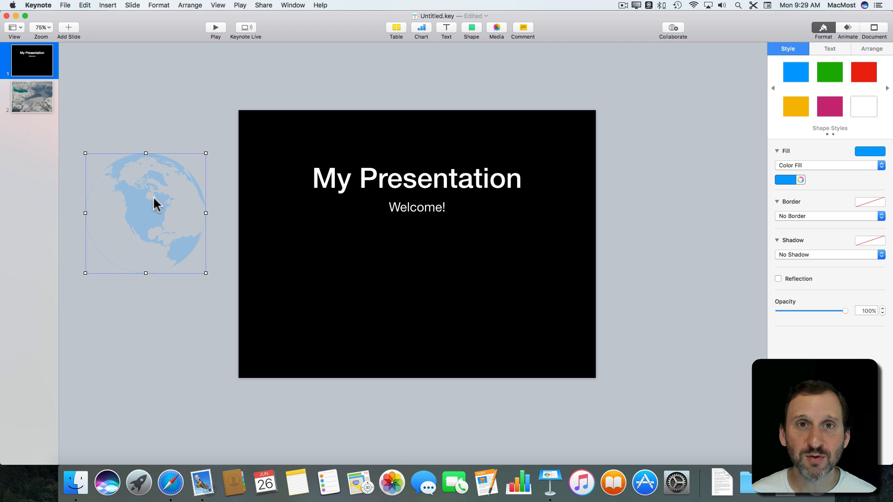
pyautogui.moveTo(146, 212); pyautogui.dragTo(415, 296)
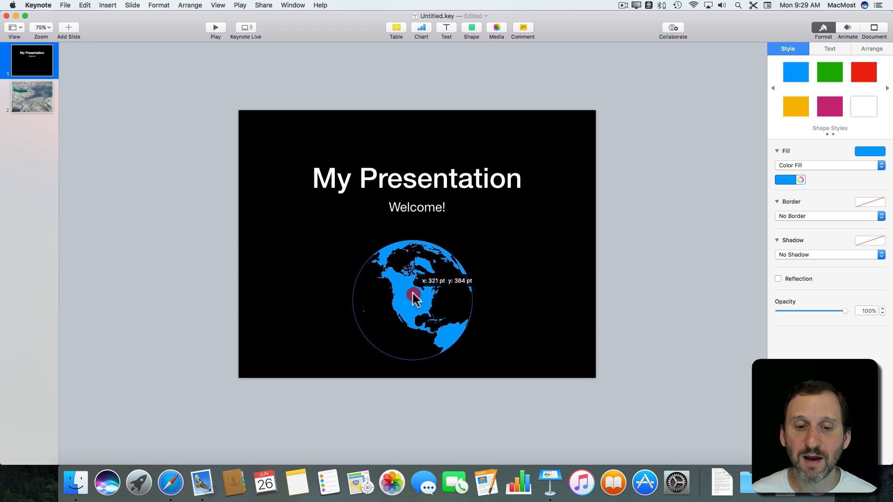
pyautogui.moveTo(413, 296); pyautogui.dragTo(137, 210)
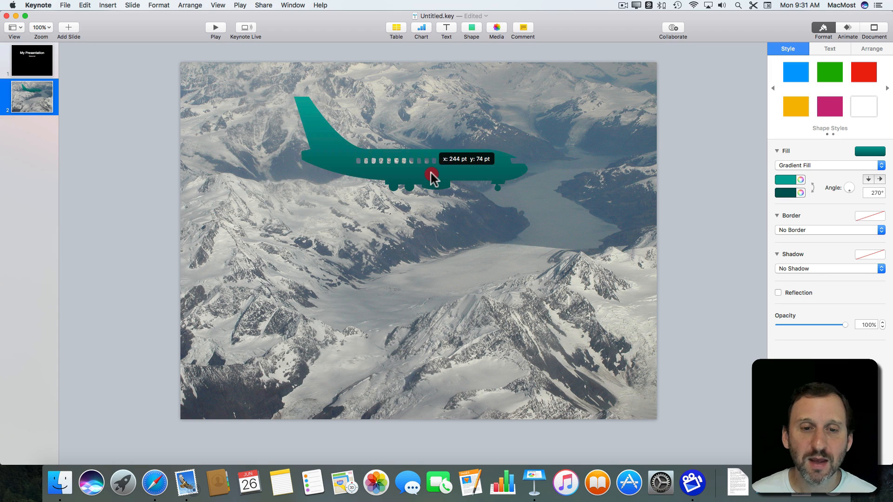
# Place the teal plane at the top-left corner of the mountain slide
pyautogui.moveTo(433, 175); pyautogui.dragTo(233, 155)
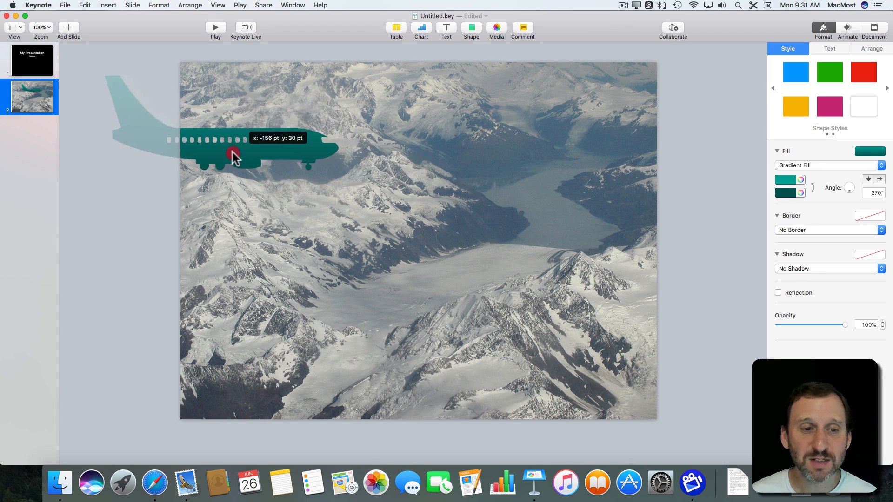
pyautogui.moveTo(233, 156); pyautogui.dragTo(125, 144)
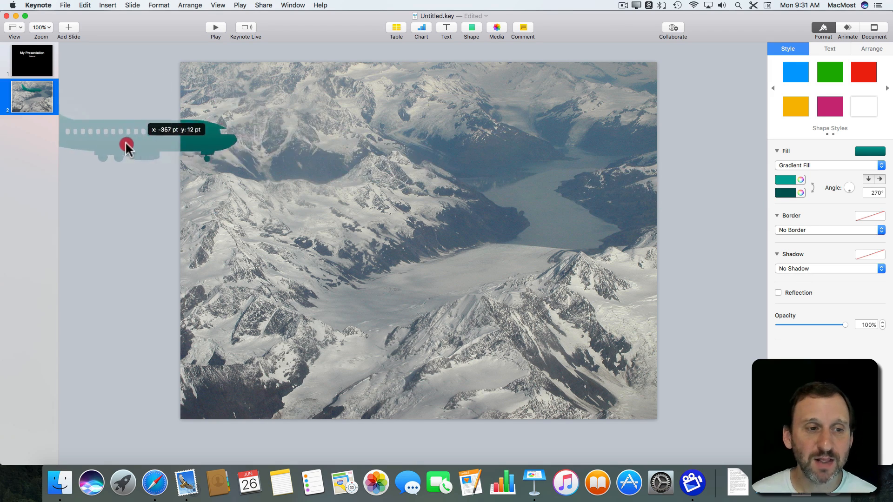
pyautogui.moveTo(127, 143); pyautogui.dragTo(196, 152)
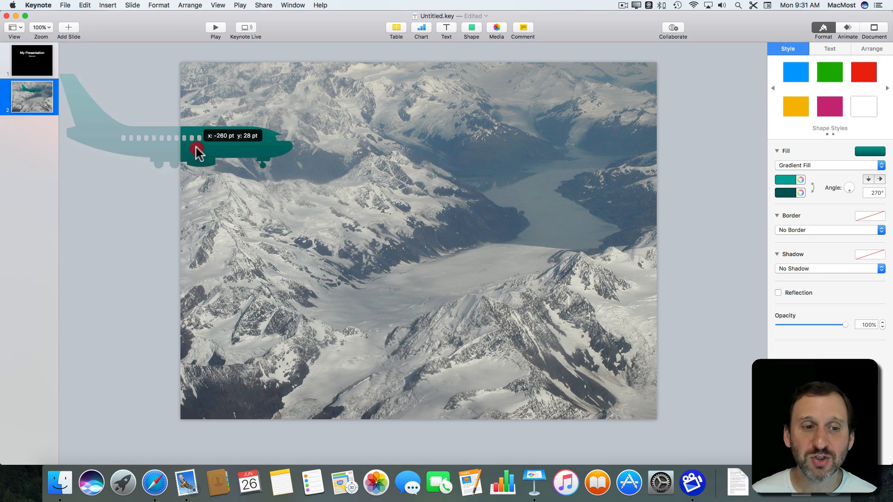
pyautogui.moveTo(196, 151); pyautogui.dragTo(462, 161)
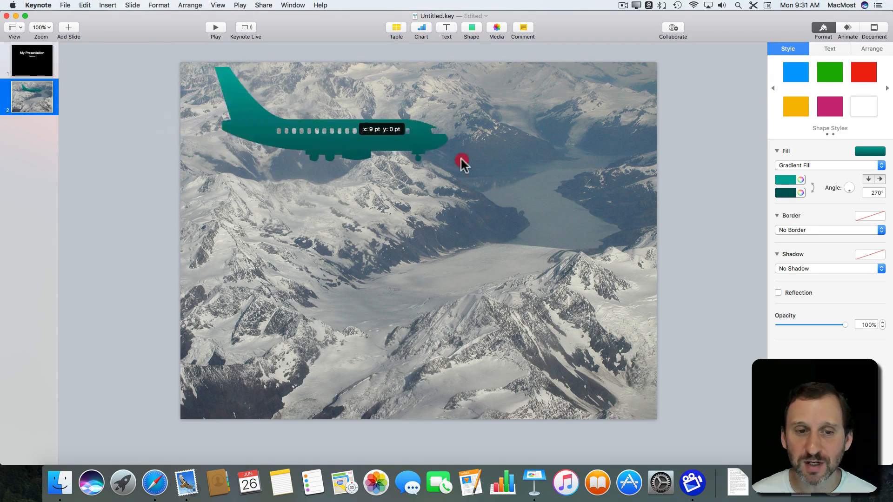
pyautogui.moveTo(462, 161); pyautogui.dragTo(285, 169)
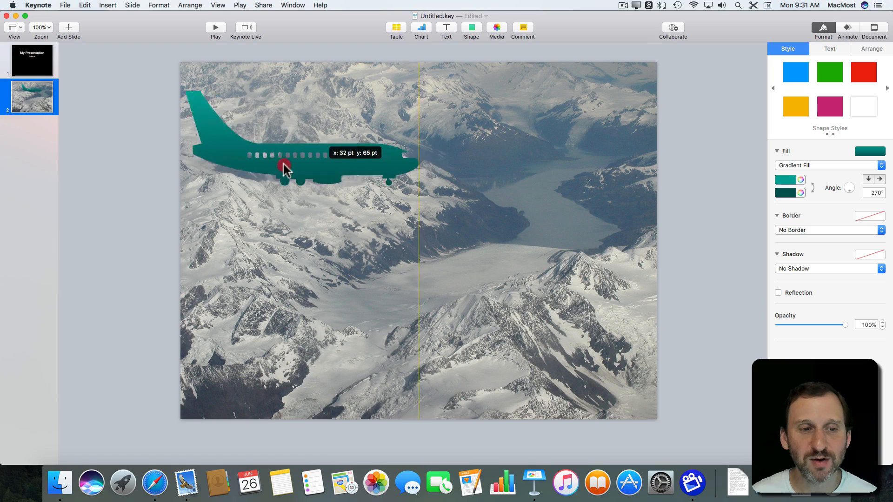
pyautogui.moveTo(284, 165); pyautogui.dragTo(142, 166)
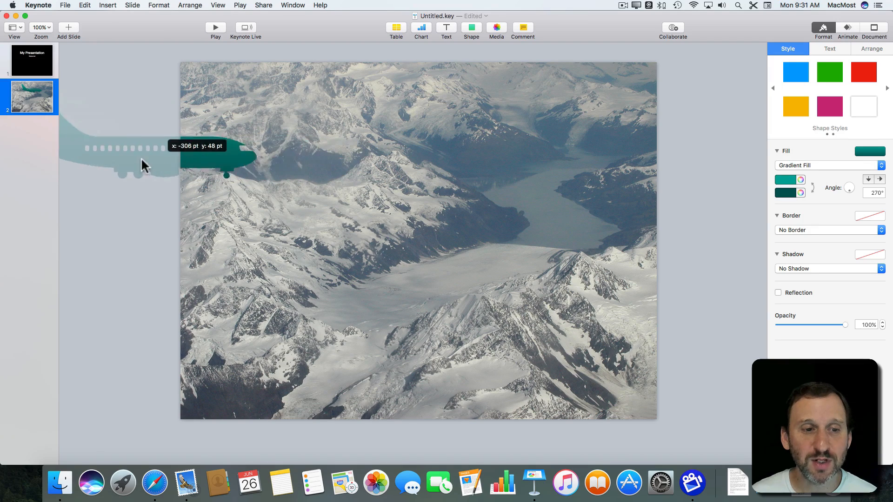
pyautogui.moveTo(142, 166); pyautogui.dragTo(296, 141)
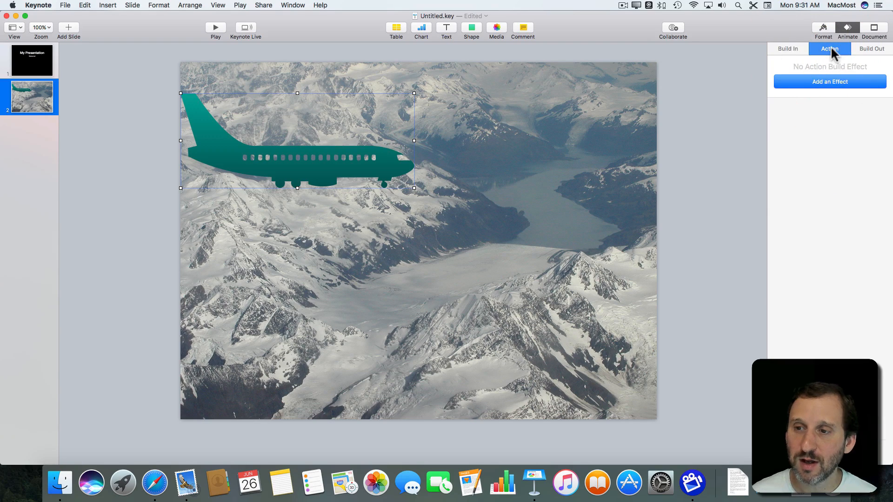
# Add a Move action effect to the plane, producing a ghost copy and rightward path
pyautogui.click(829, 81)
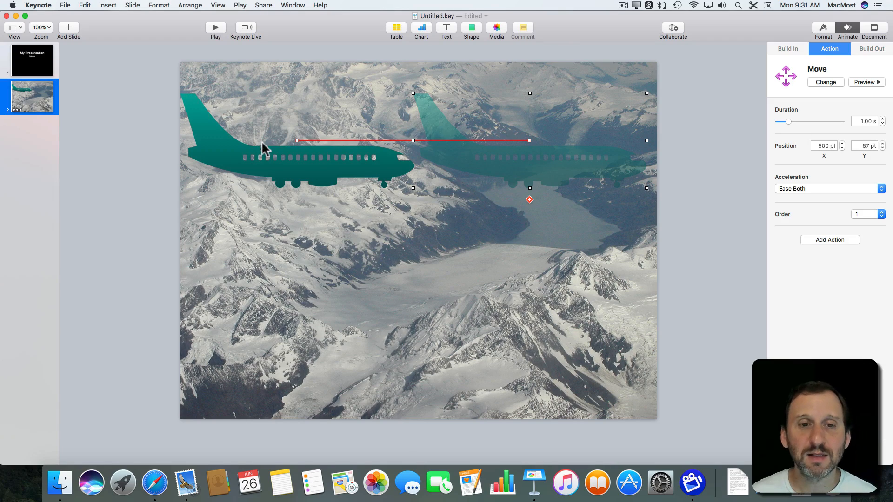
pyautogui.moveTo(303, 147)
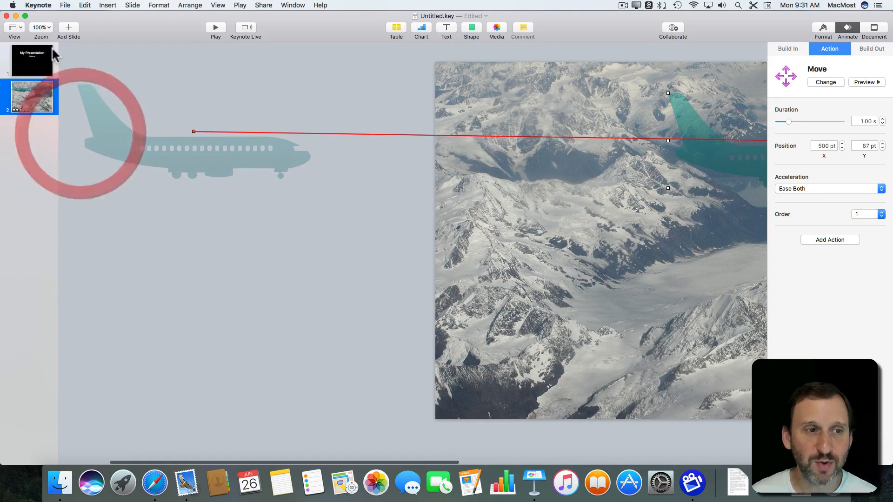
# Zoom to 50% and drag the Move action's ghost end plane beyond the slide's right edge
pyautogui.click(40, 27)
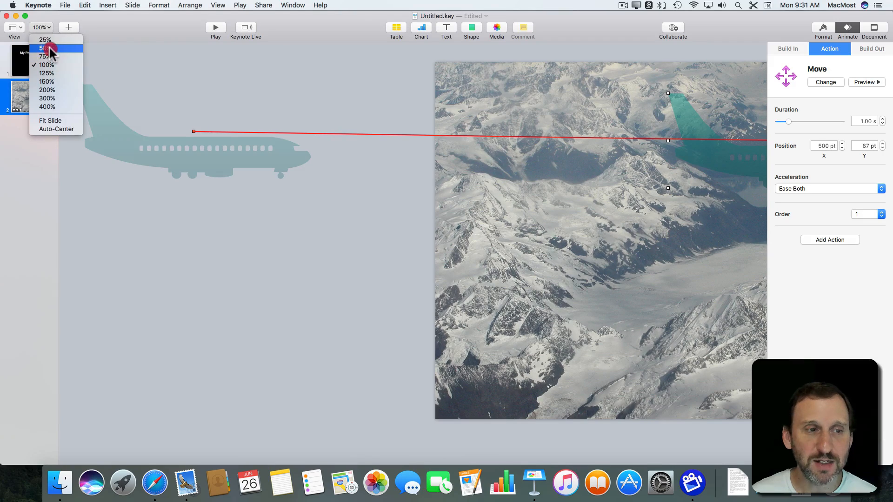
pyautogui.click(44, 48)
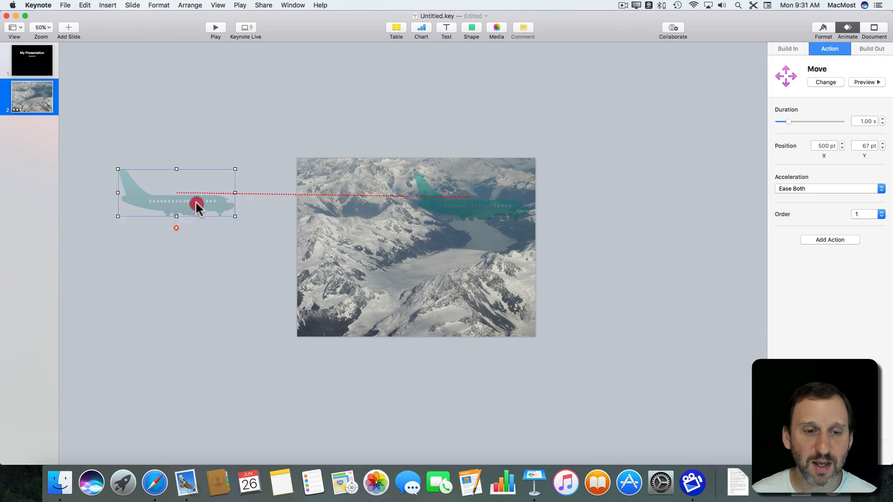
pyautogui.moveTo(196, 204); pyautogui.dragTo(244, 207)
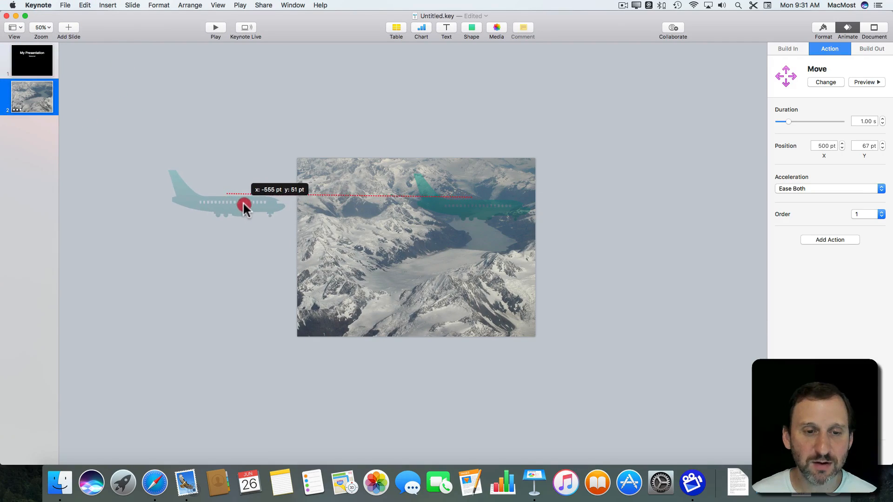
pyautogui.moveTo(243, 206); pyautogui.dragTo(472, 197)
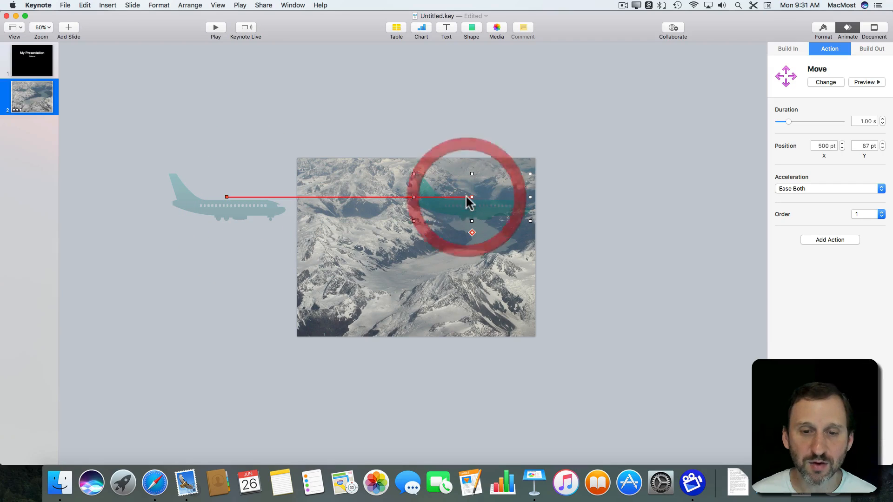
pyautogui.moveTo(472, 197); pyautogui.dragTo(629, 198)
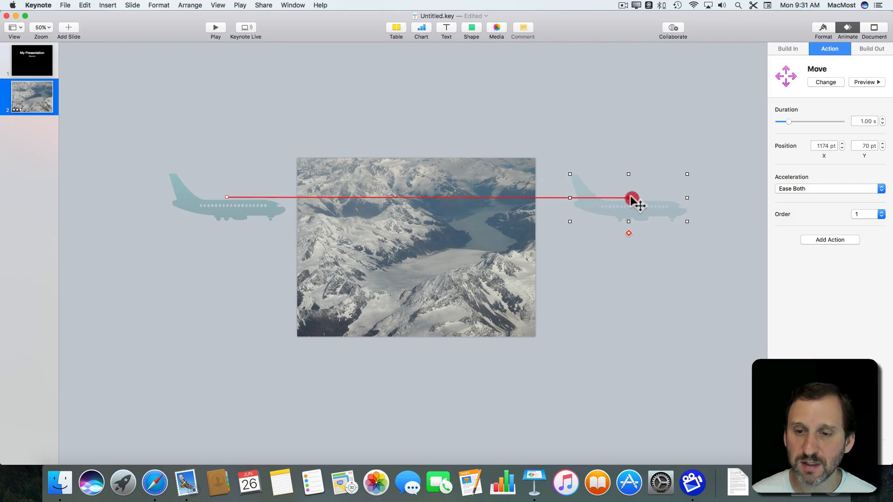
pyautogui.moveTo(631, 198); pyautogui.dragTo(610, 198)
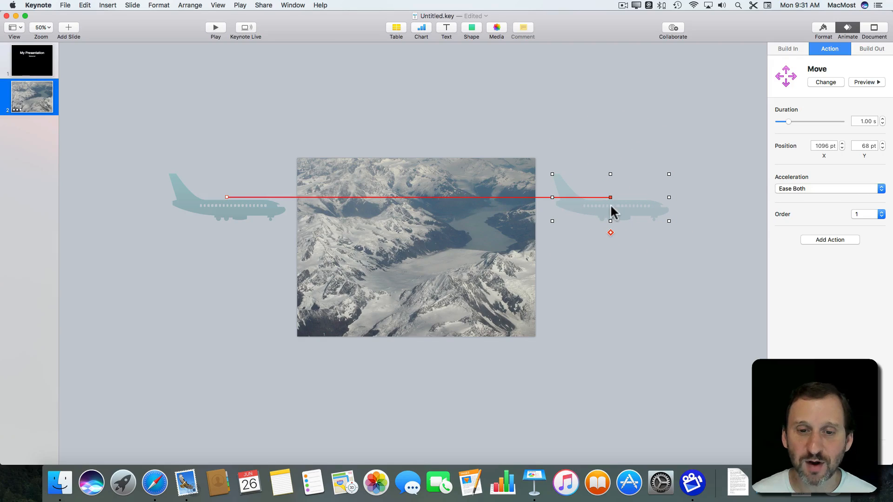
pyautogui.moveTo(731, 74)
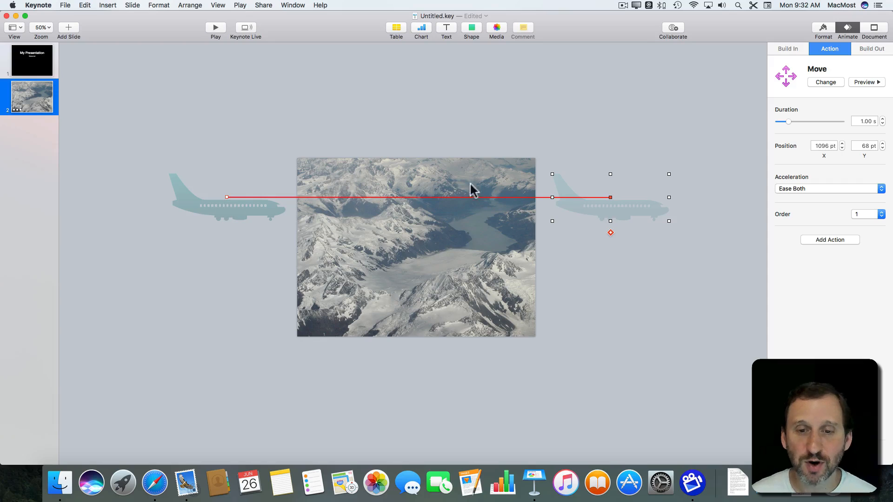
pyautogui.moveTo(250, 211)
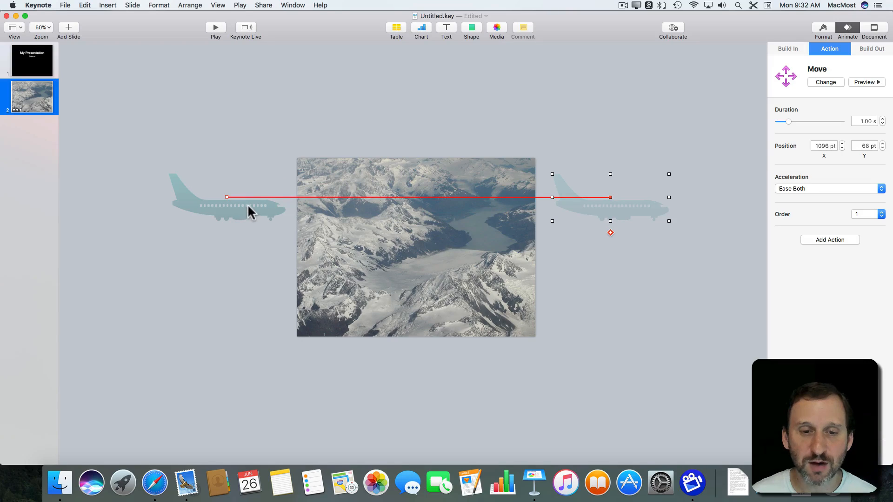
# Drag the plane's start position off the slide above and left of it
pyautogui.moveTo(226, 197); pyautogui.dragTo(212, 390)
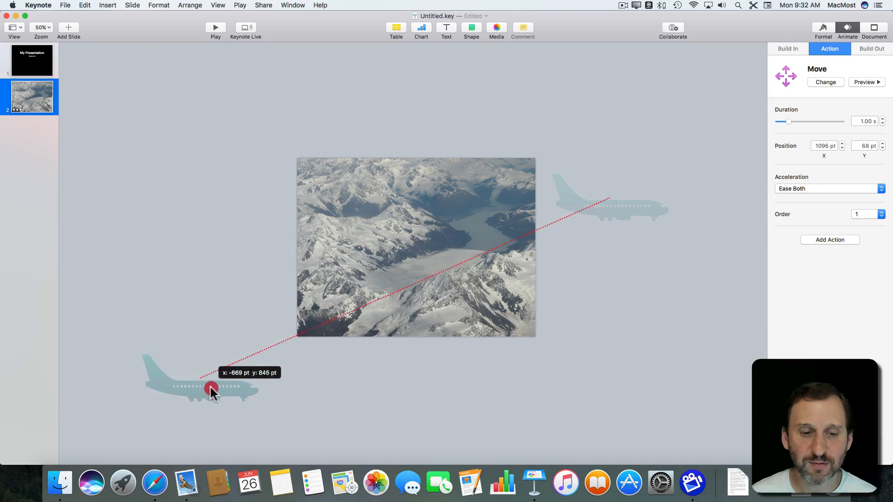
pyautogui.moveTo(211, 390); pyautogui.dragTo(193, 166)
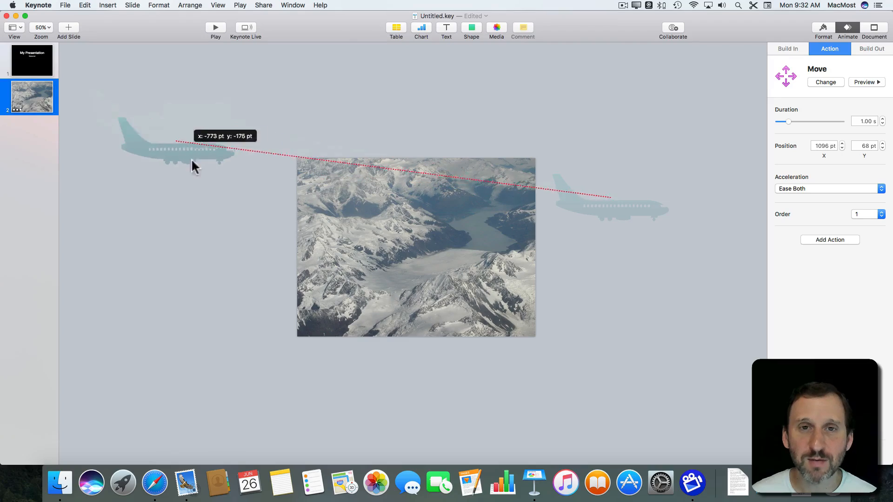